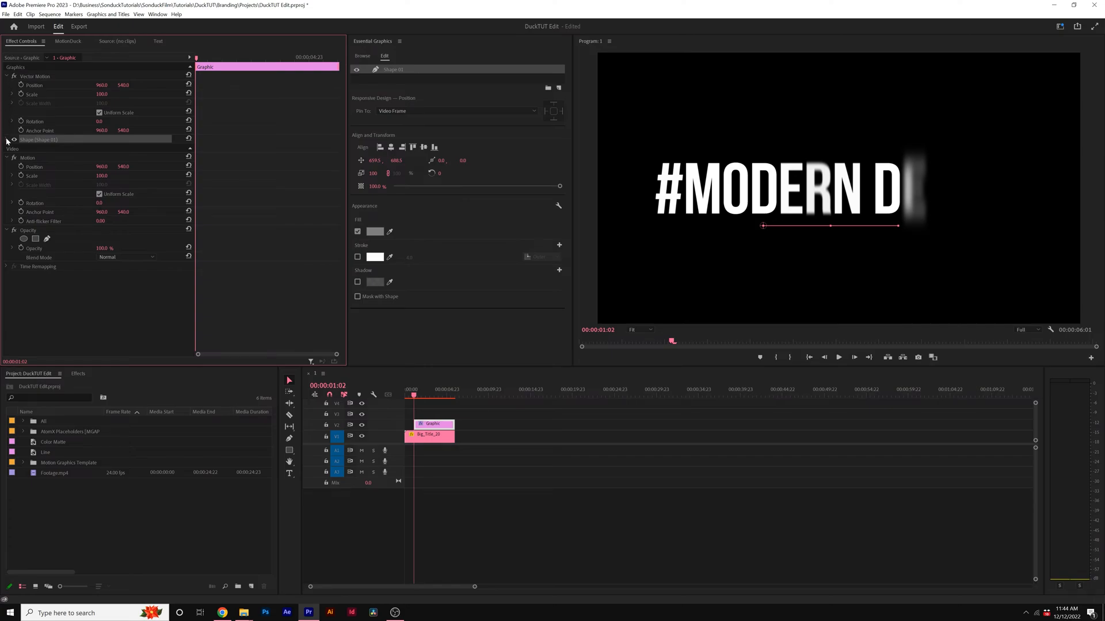
- Enable the white Stroke on the underline shape and set a first keyframe on its Path
click(11, 139)
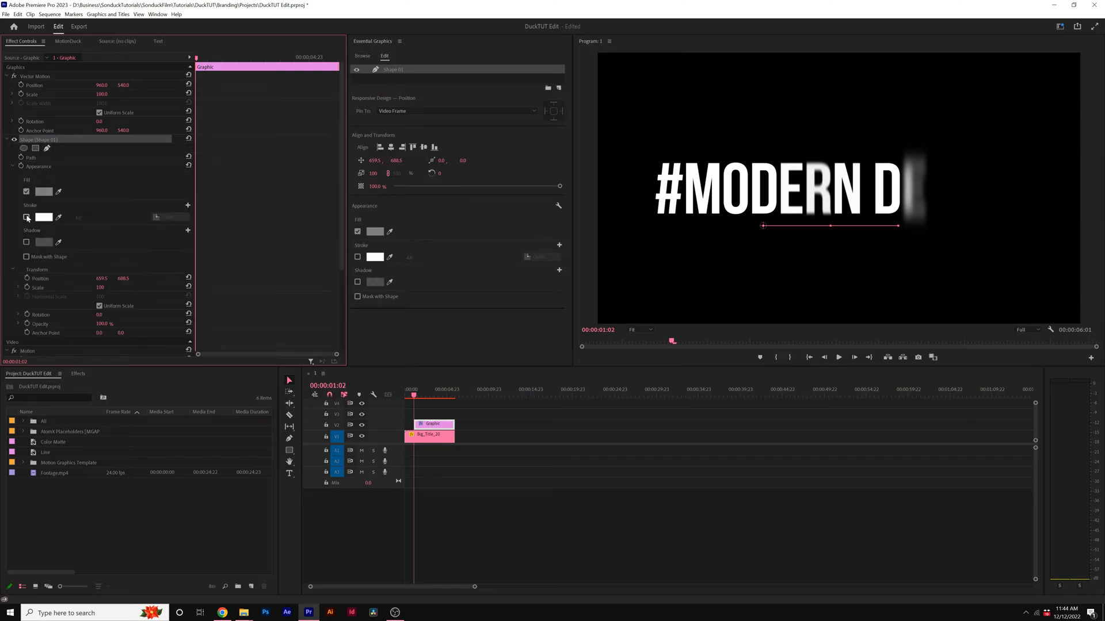
click(26, 218)
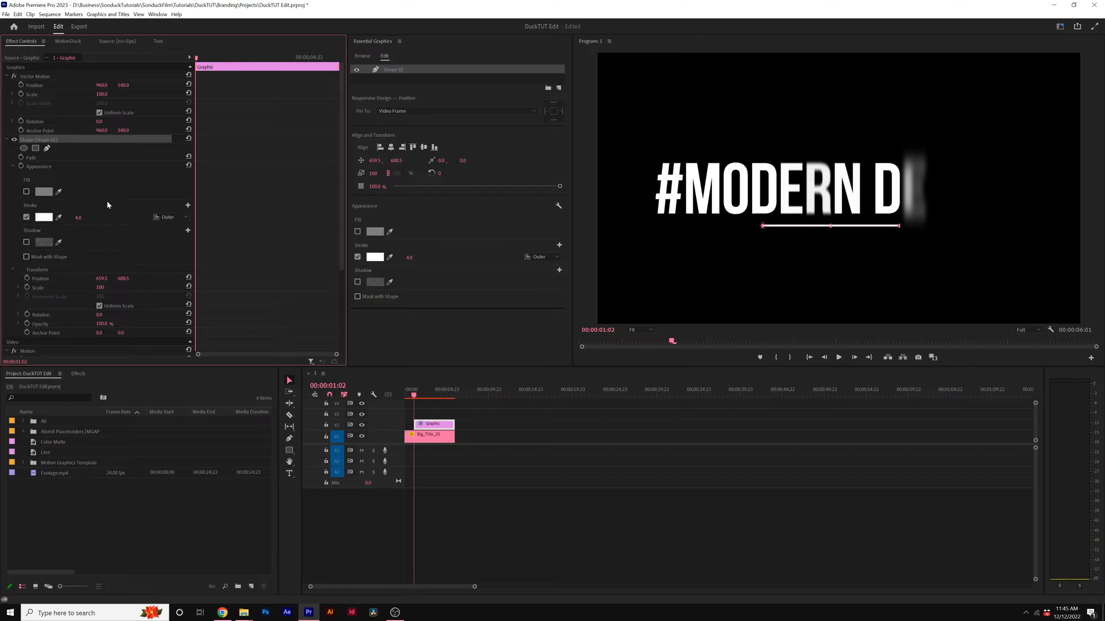
click(31, 157)
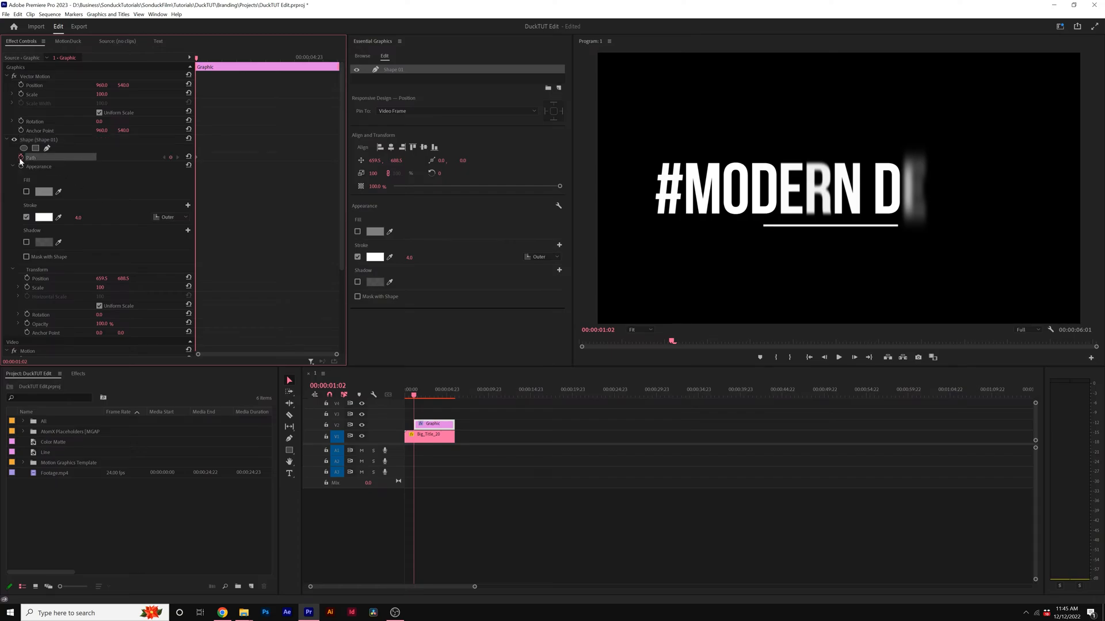